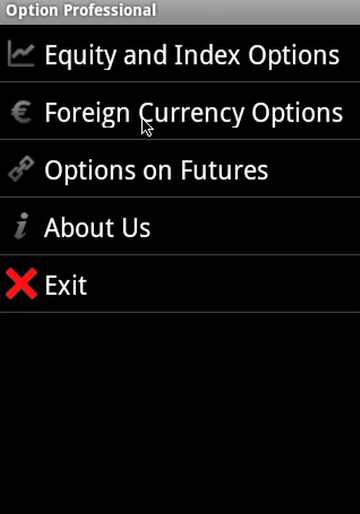
Choose Equity and Index Options from the main menu
click(180, 112)
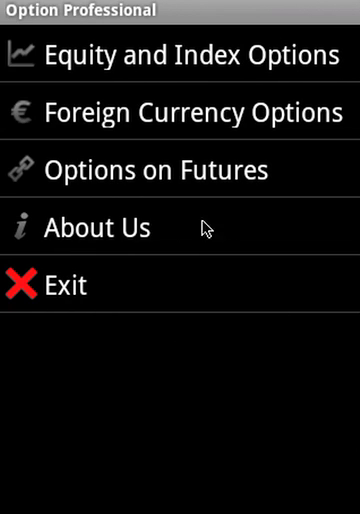
mouse_move(124, 70)
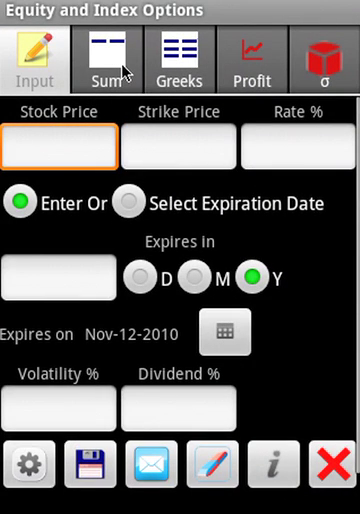
Enter stock price 3.47, strike 5, rate .292 and a 2-year expiry for the equity option
text(3.47)
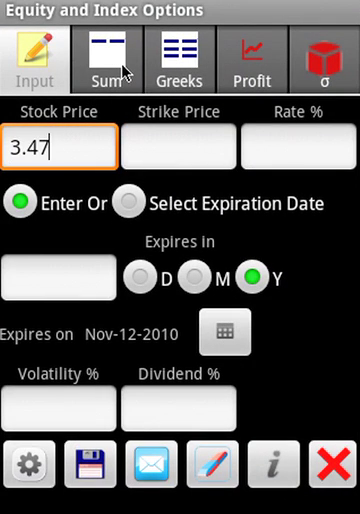
click(178, 148)
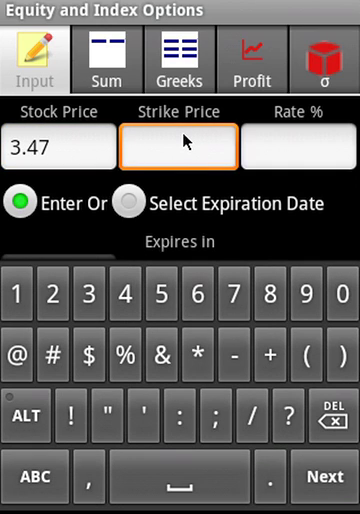
click(300, 148)
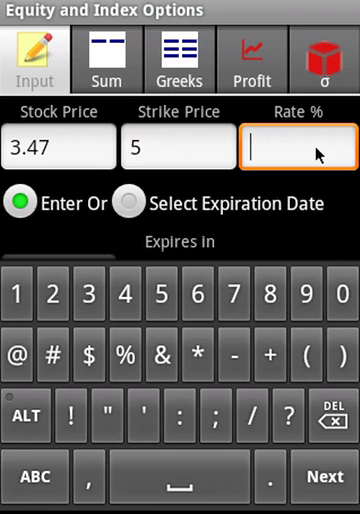
text(.292)
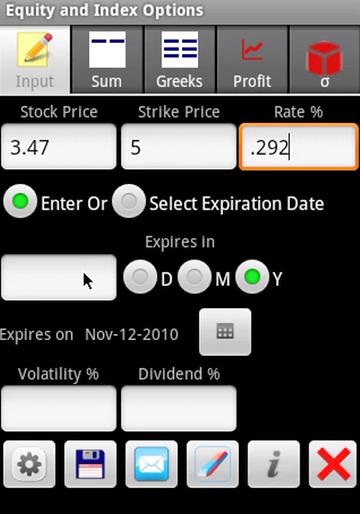
click(58, 278)
text(2)
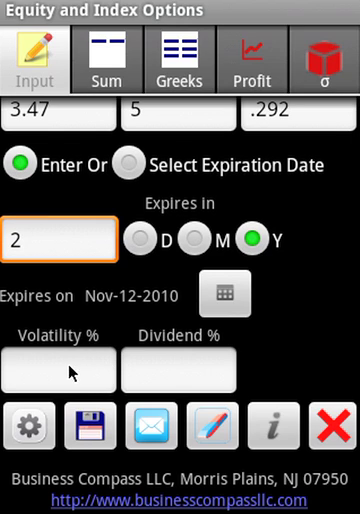
click(56, 372)
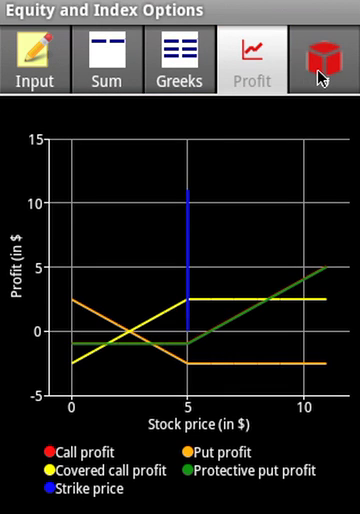
Leave the equity calculator and return to the main menu
click(324, 62)
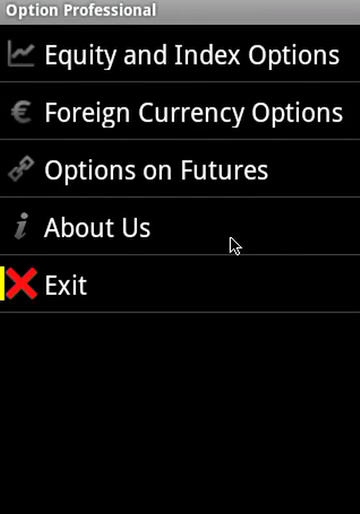
mouse_move(228, 160)
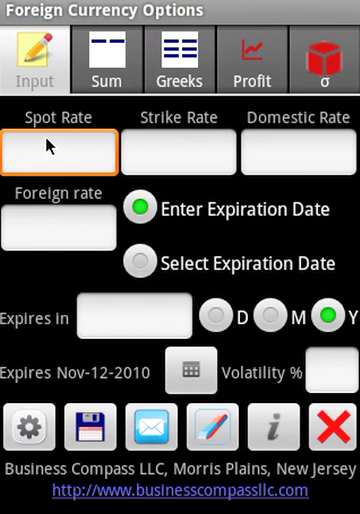
Enter spot 3.47, strike 5, domestic rate .292, foreign rate 1.1, 2-year expiry and volatility
text(3.47)
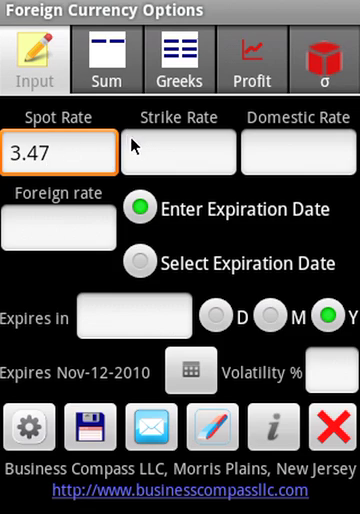
click(178, 152)
text(.292)
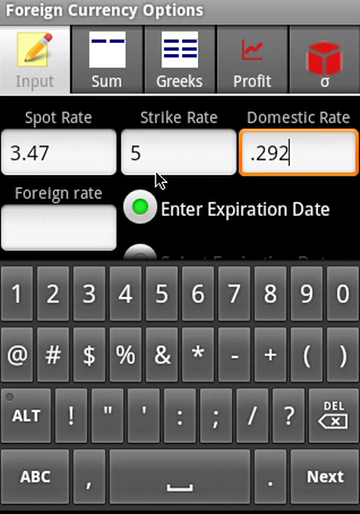
text(1.1)
text(2)
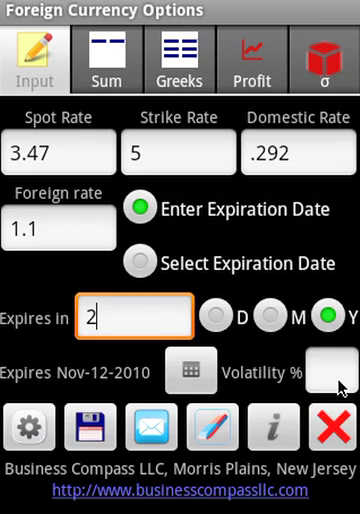
click(340, 374)
text(2.68)
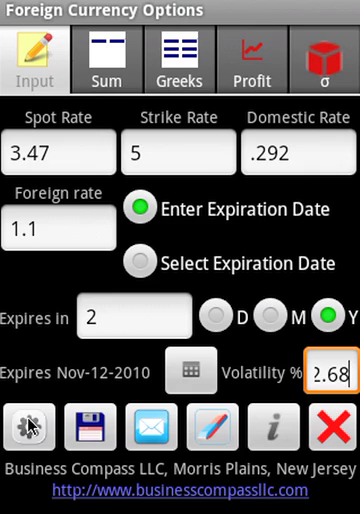
View the American and European prices and the profit chart, then return to the main menu
click(108, 56)
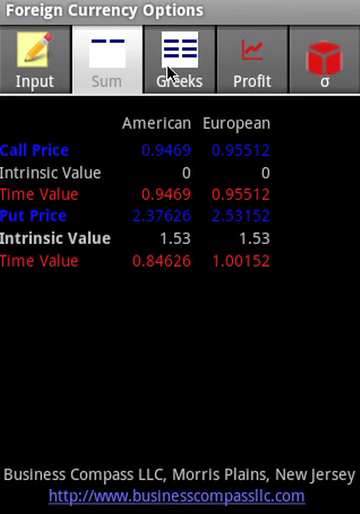
click(252, 66)
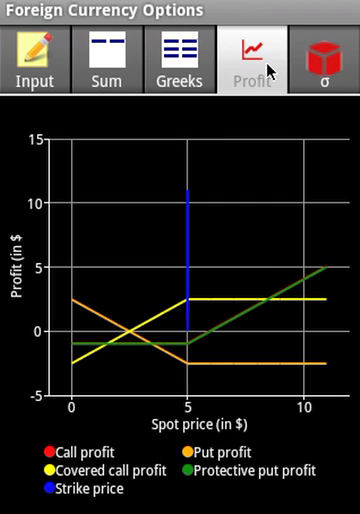
click(322, 60)
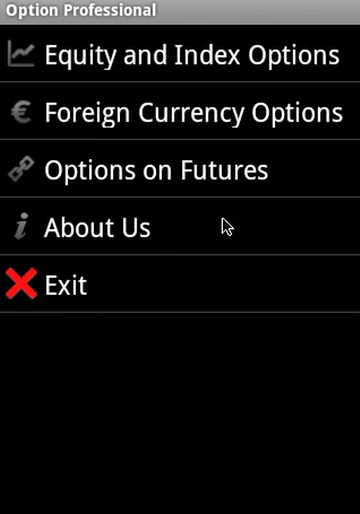
mouse_move(144, 184)
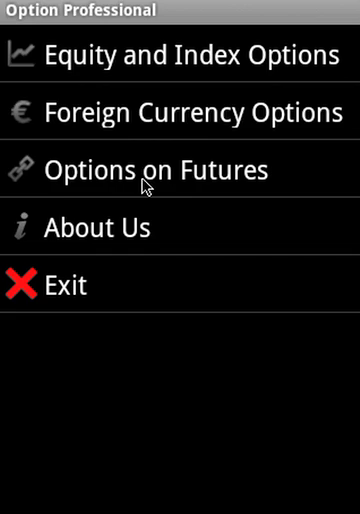
Enter future price 3.47, strike 5, rate .292, volatility 72.68% and a 2-year expiry for the futures option
click(140, 168)
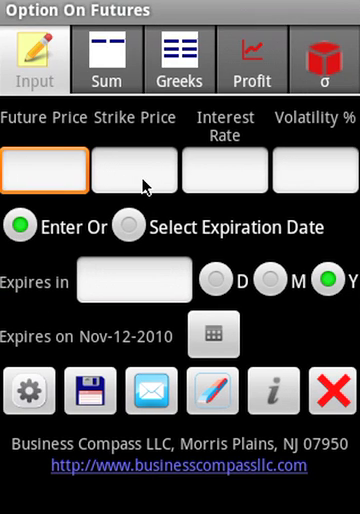
text(3.47)
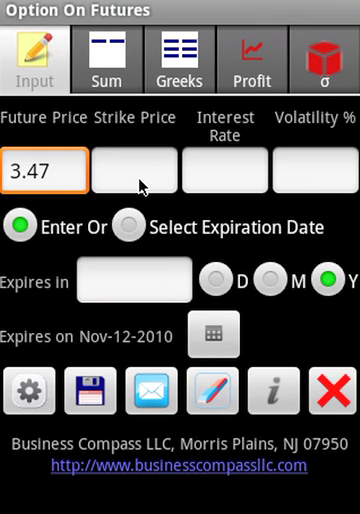
click(136, 172)
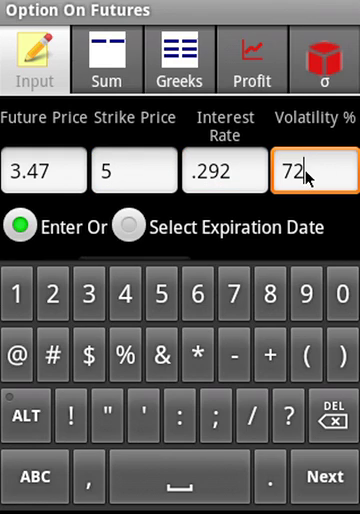
text(.68)
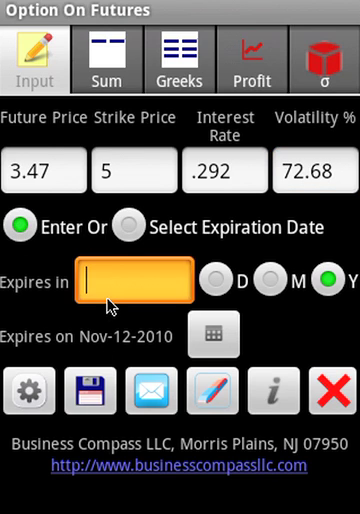
text(2)
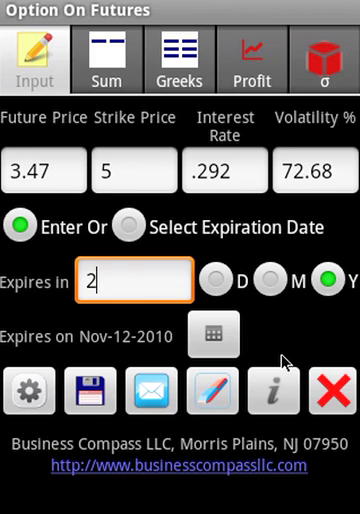
View the futures option prices, Greeks and profit chart, then bring up the implied volatility screen
click(108, 60)
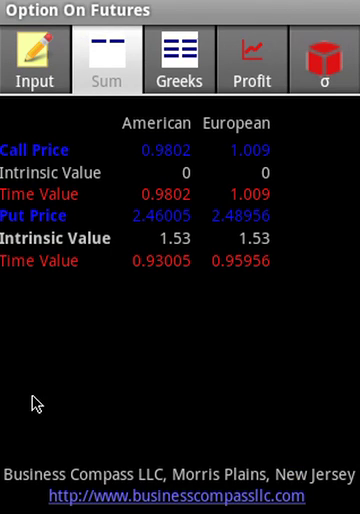
click(178, 56)
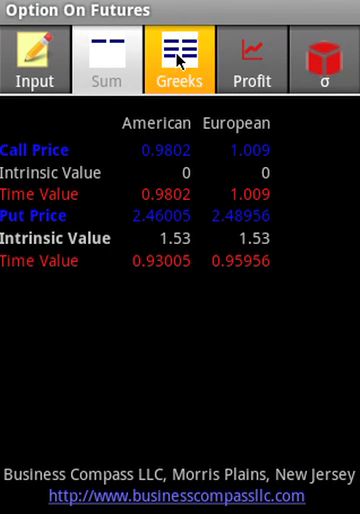
click(252, 58)
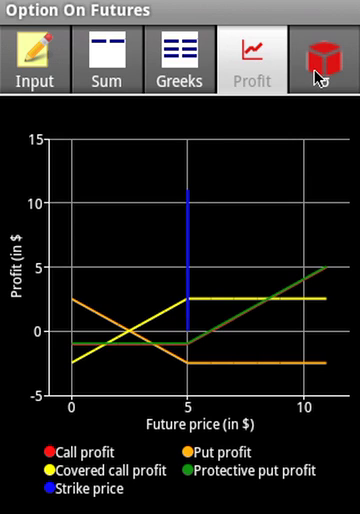
click(324, 60)
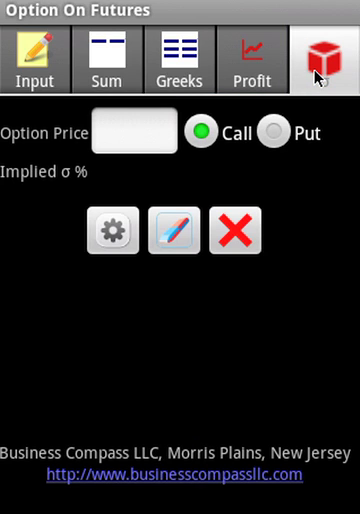